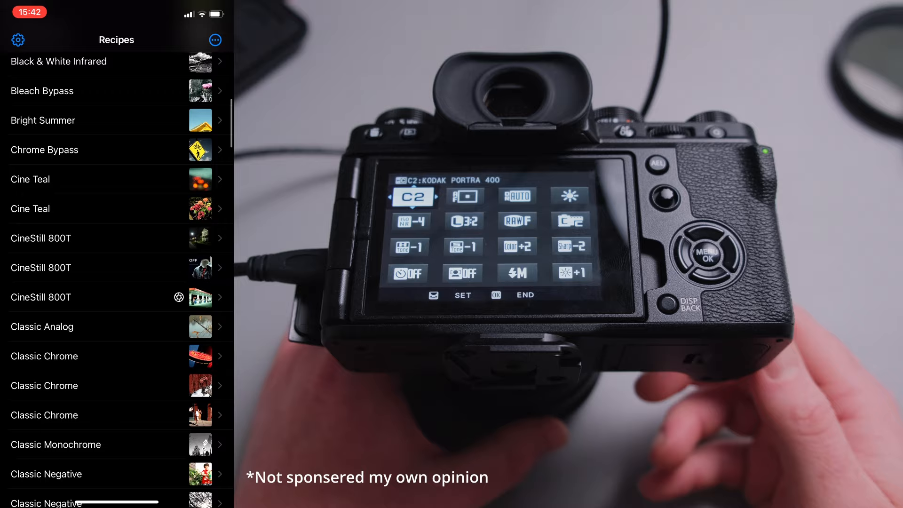
- Scroll down the Recipes list to reach the Cross Process recipe
{"action": "scroll", "scroll_direction": "down", "scroll_amount": 3}
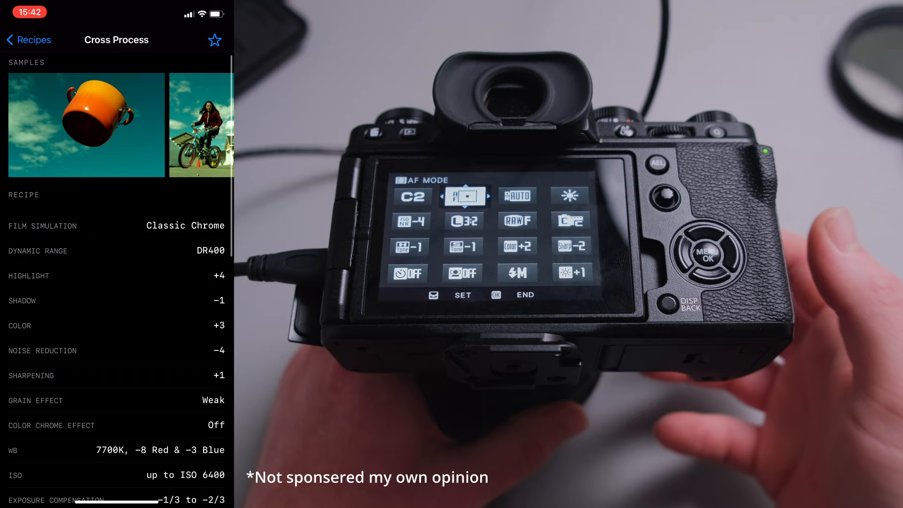
{"action": "scroll", "scroll_direction": "down", "scroll_amount": 3}
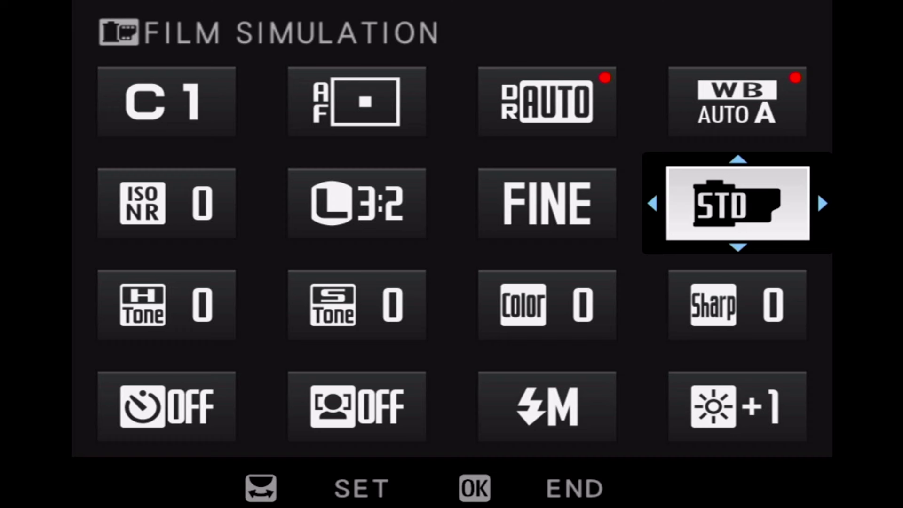
- Select STD (Provia/Standard) as the film simulation in the Q menu
{"action": "left_click", "coordinate": [738, 203]}
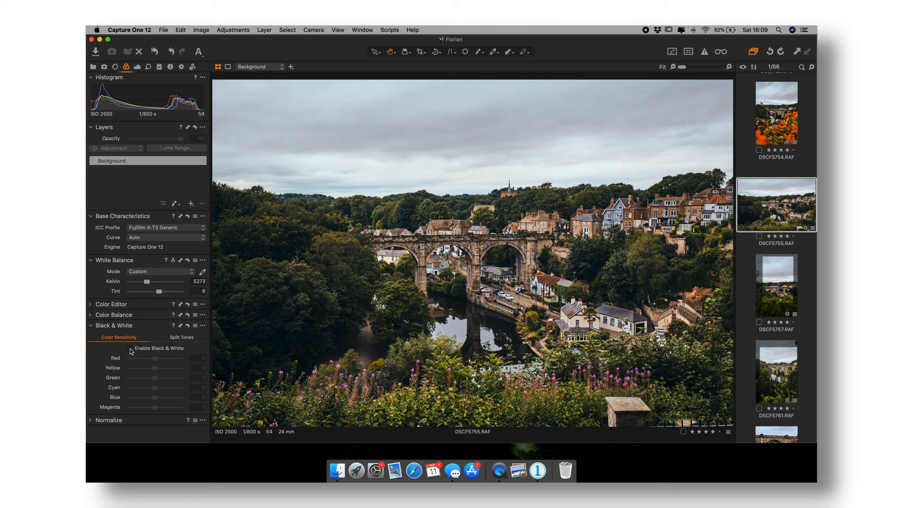
- Enable Black & White on the viaduct photo under Color Sensitivity
{"action": "left_click", "coordinate": [129, 348]}
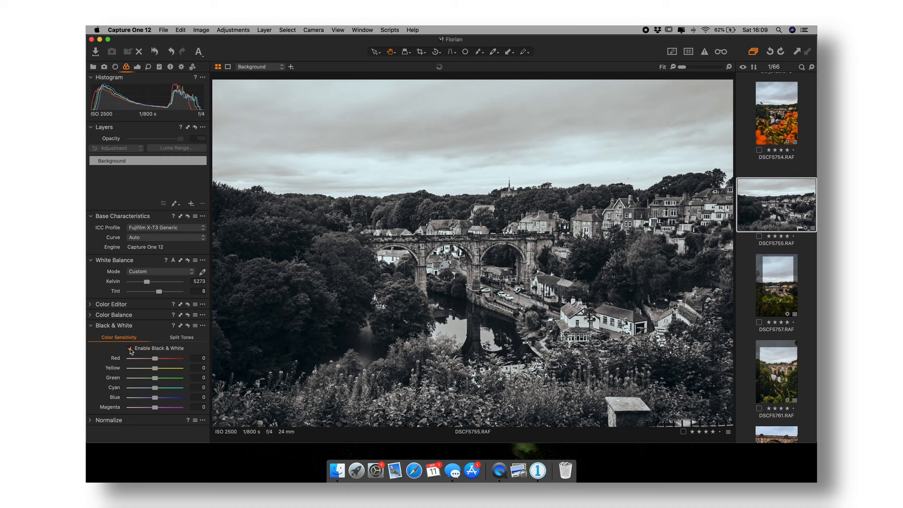
{"action": "left_click", "coordinate": [130, 348]}
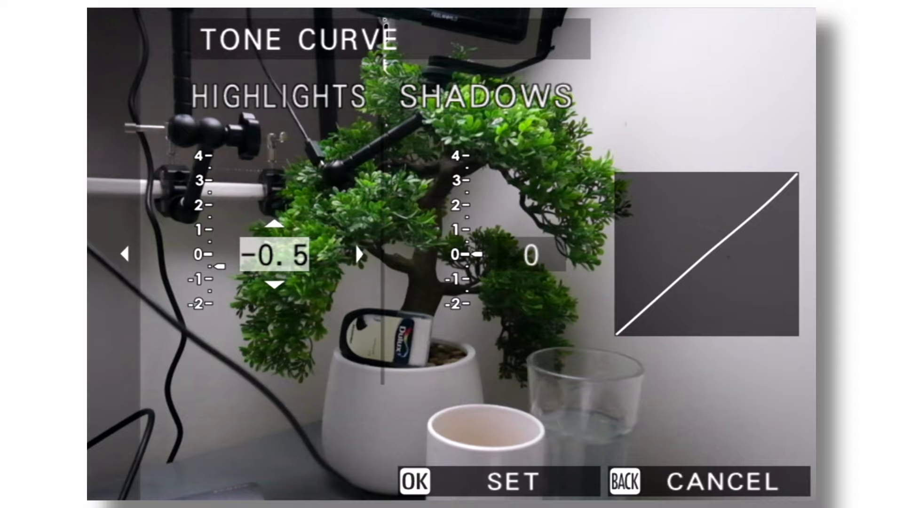
- Adjust the tone curve to Highlights −2 and Shadows +3.5
{"action": "left_click", "coordinate": [274, 224]}
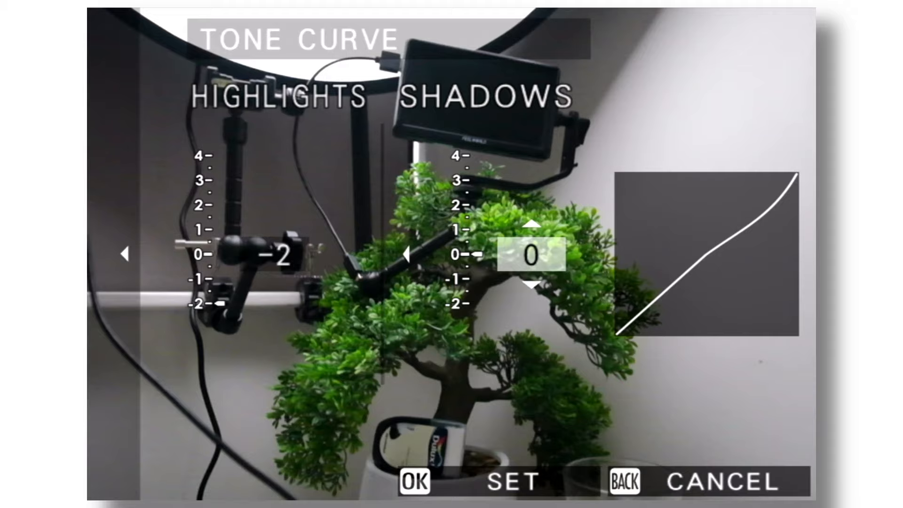
{"action": "left_click", "coordinate": [532, 224]}
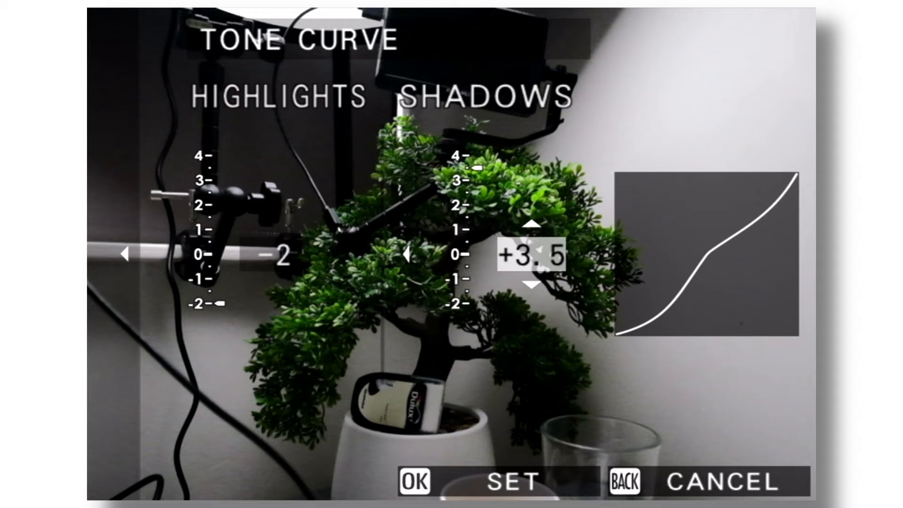